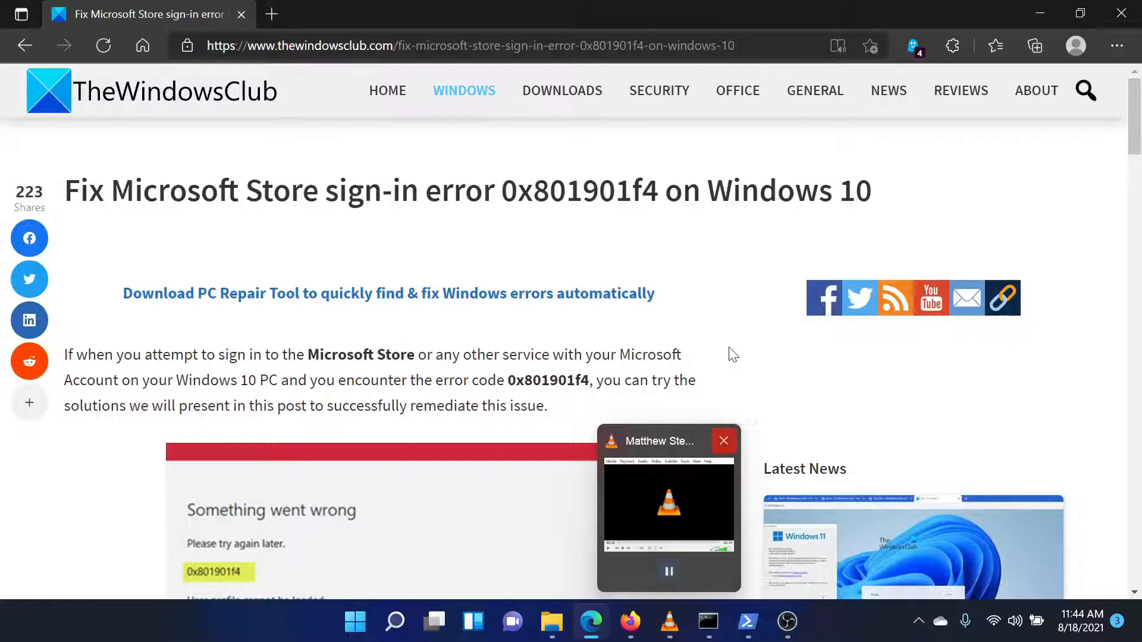
# - Select the error code 0x801901f4 in the article title and scroll to the five suggested fixes
pyautogui.click(724, 440)
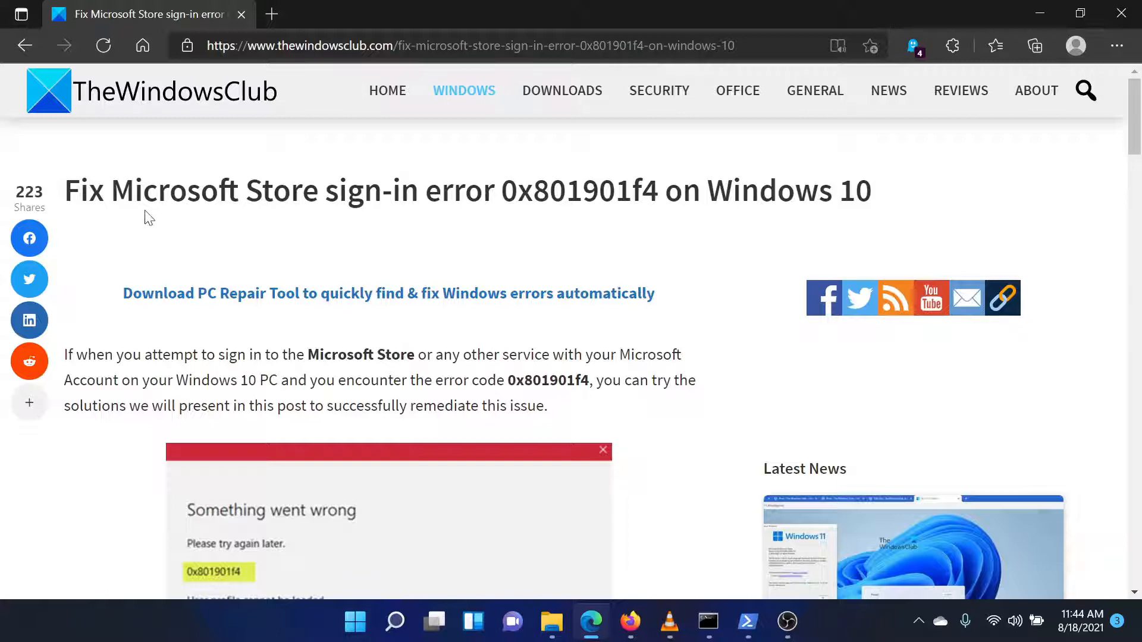
pyautogui.doubleClick(533, 190)
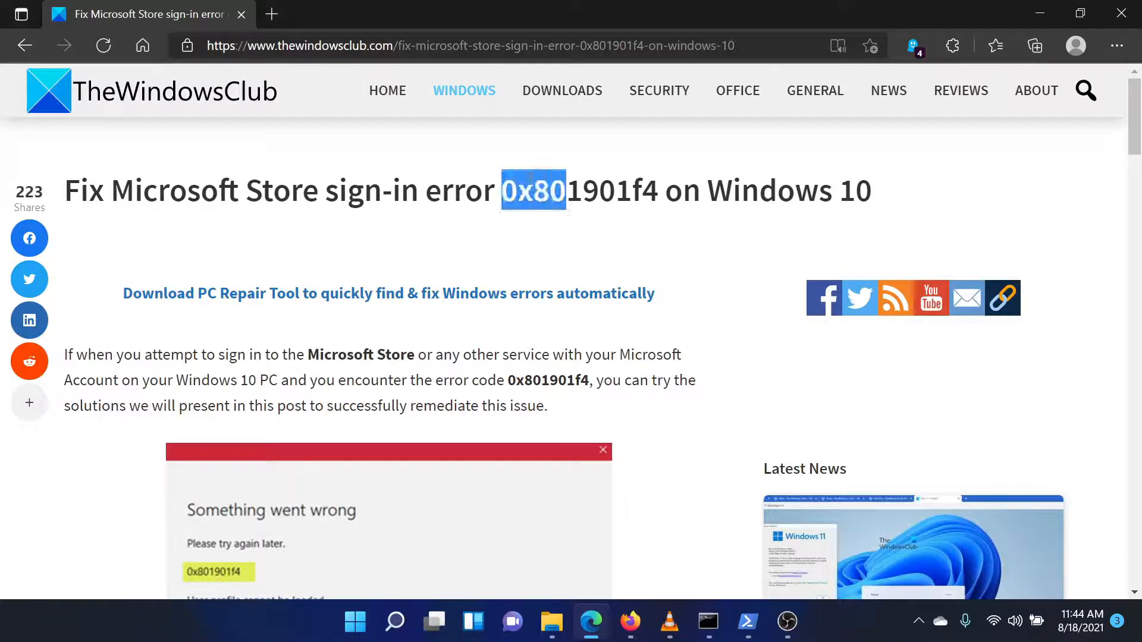
pyautogui.moveTo(534, 190); pyautogui.dragTo(628, 190)
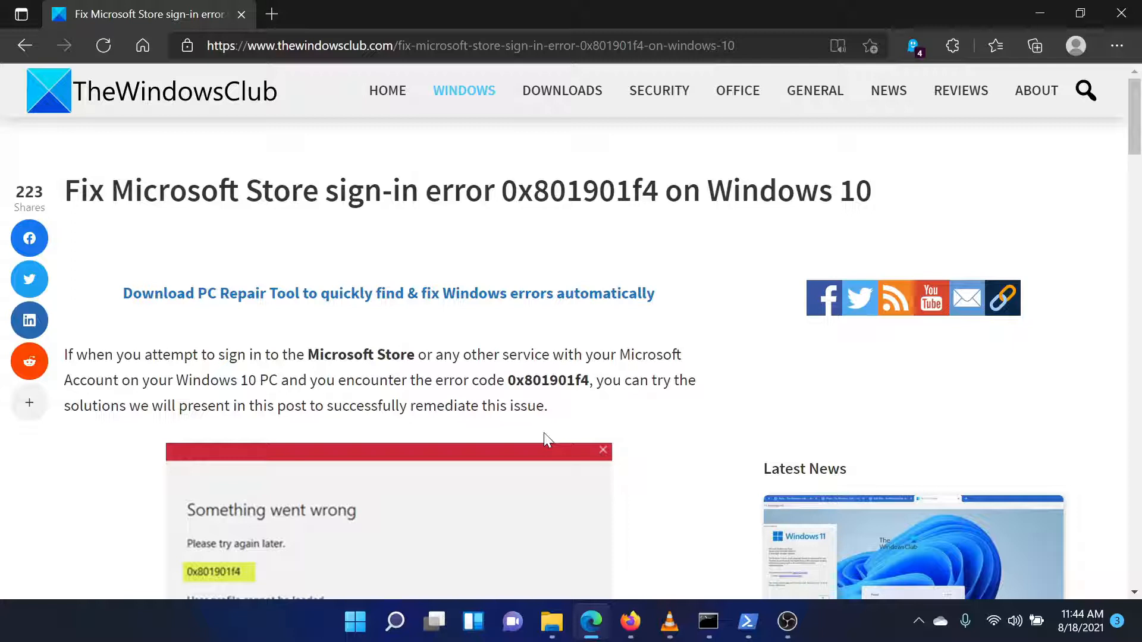
pyautogui.scroll(-3)
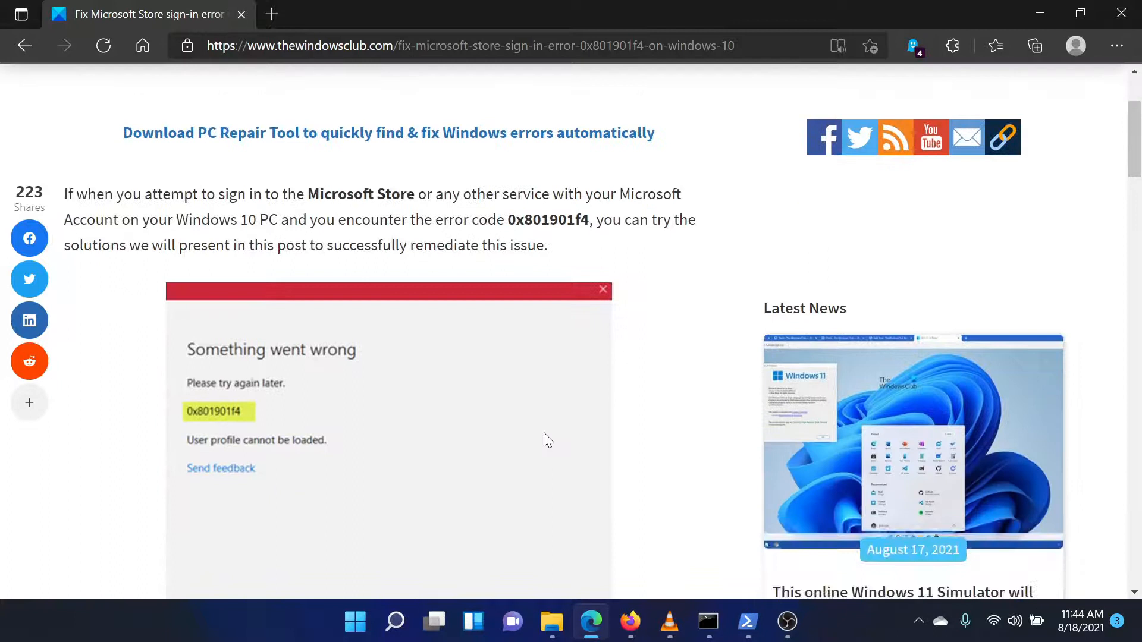
pyautogui.scroll(-3)
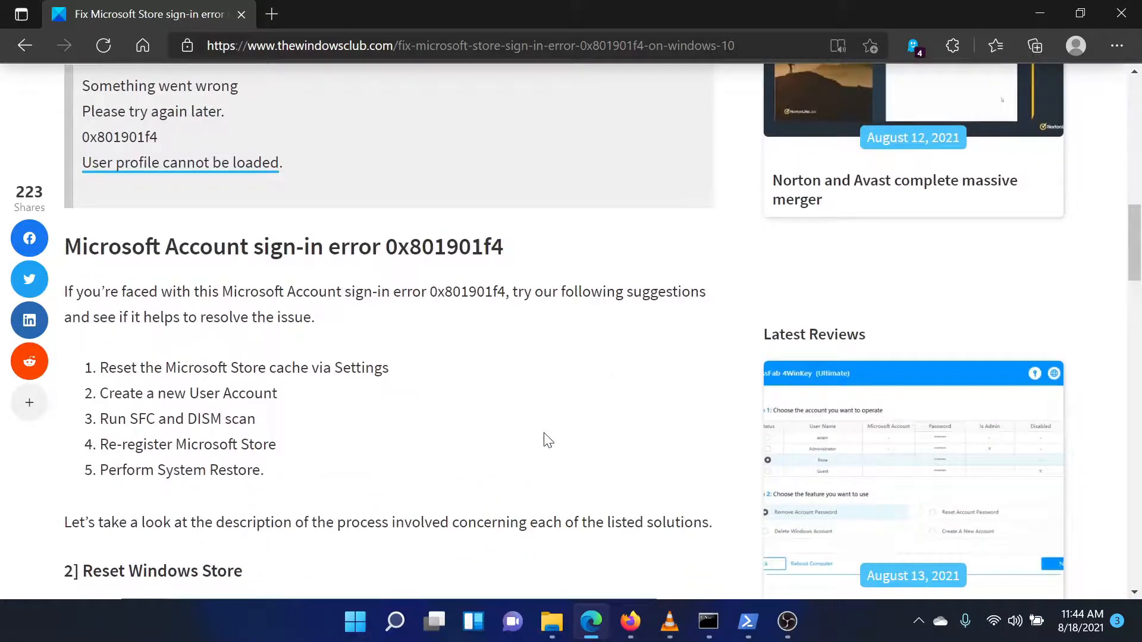
# - Run wsreset from the Run dialog to clear the Store cache, then dismiss its console
pyautogui.press('Win+r')
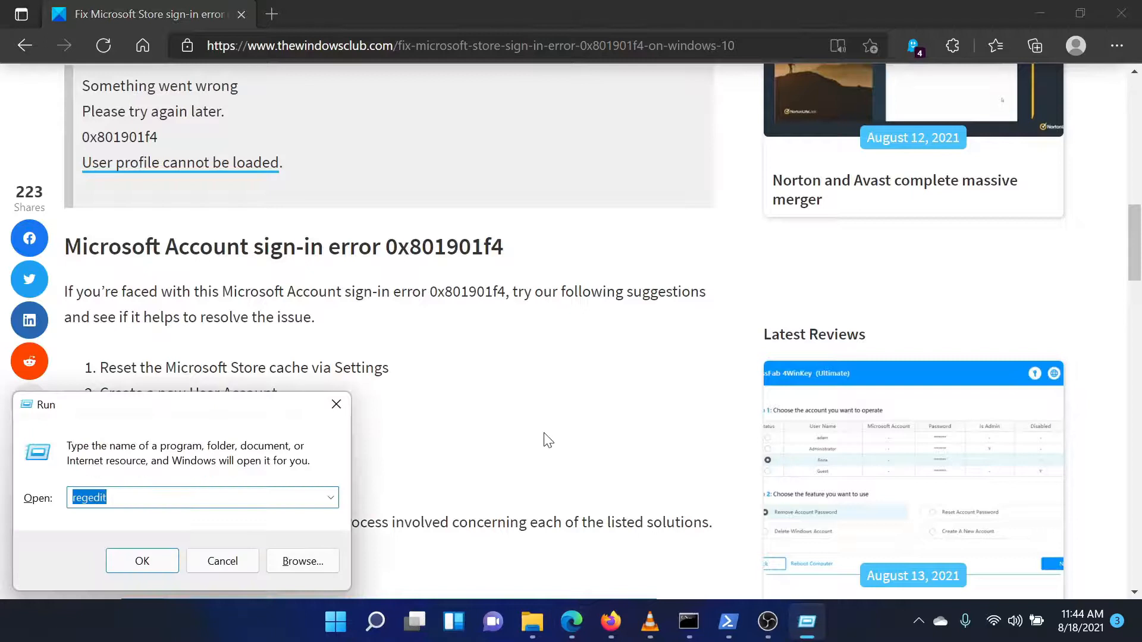
pyautogui.write('wsres')
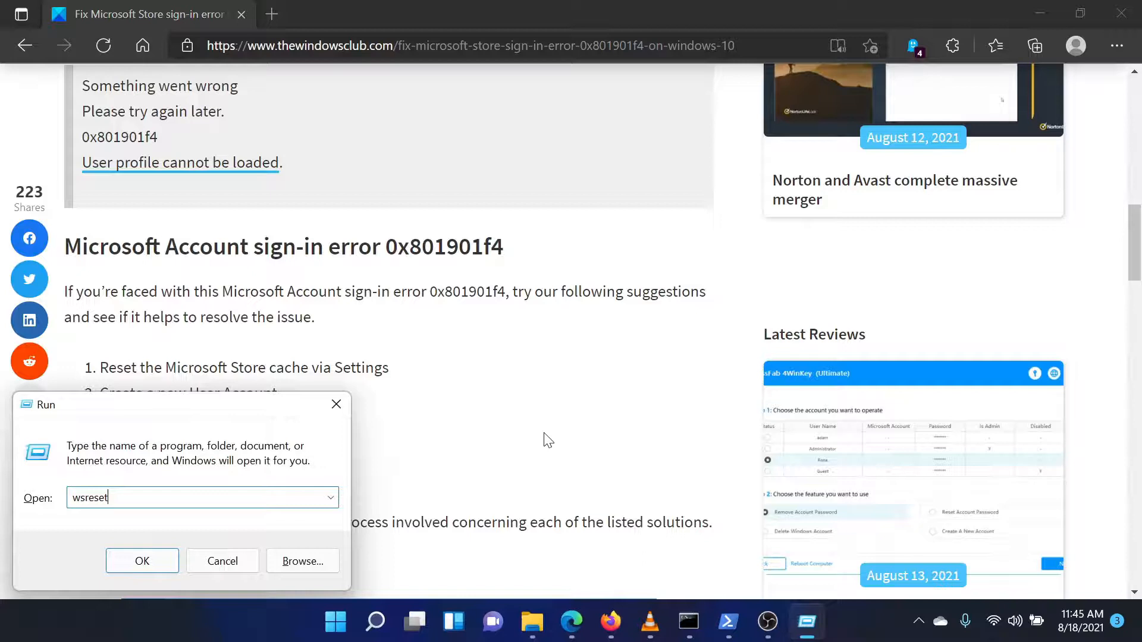
pyautogui.click(142, 560)
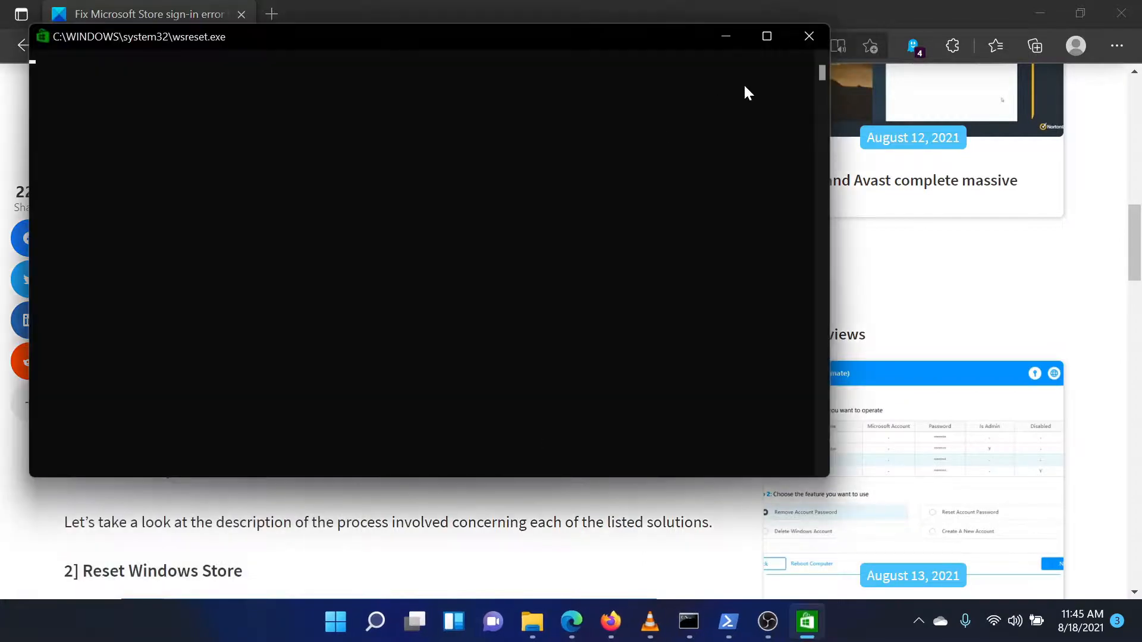
pyautogui.click(809, 35)
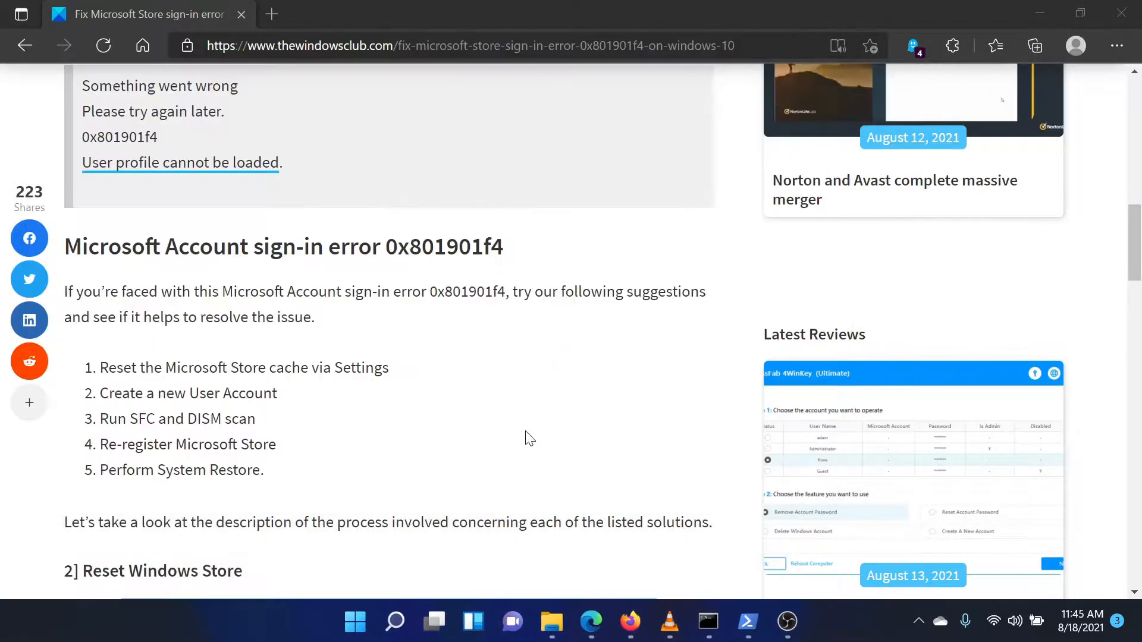
# - Scroll the article down to the Run SFC scan and Re-register Microsoft Store sections
pyautogui.scroll(-3)
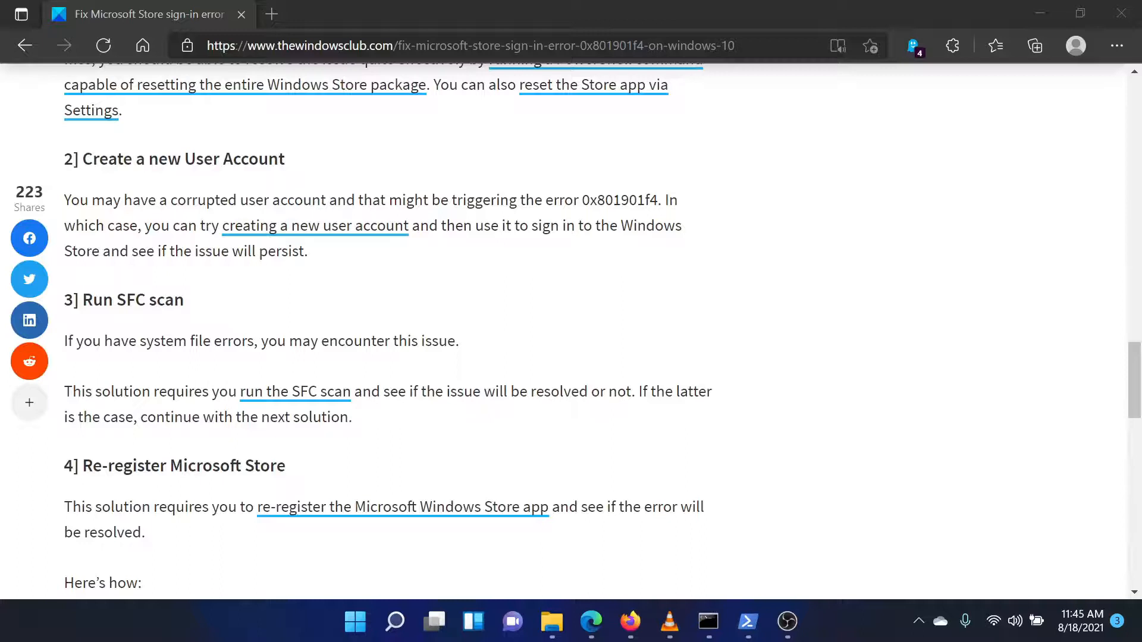
# - Search for 'command' and launch Command Prompt as administrator
pyautogui.click(394, 622)
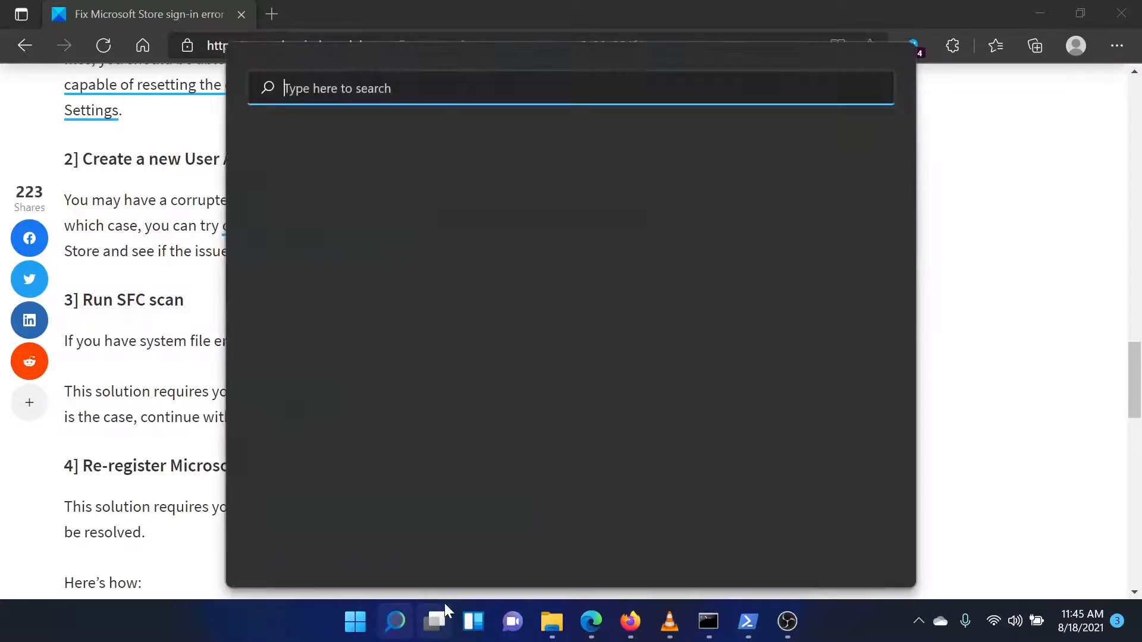
pyautogui.write('command')
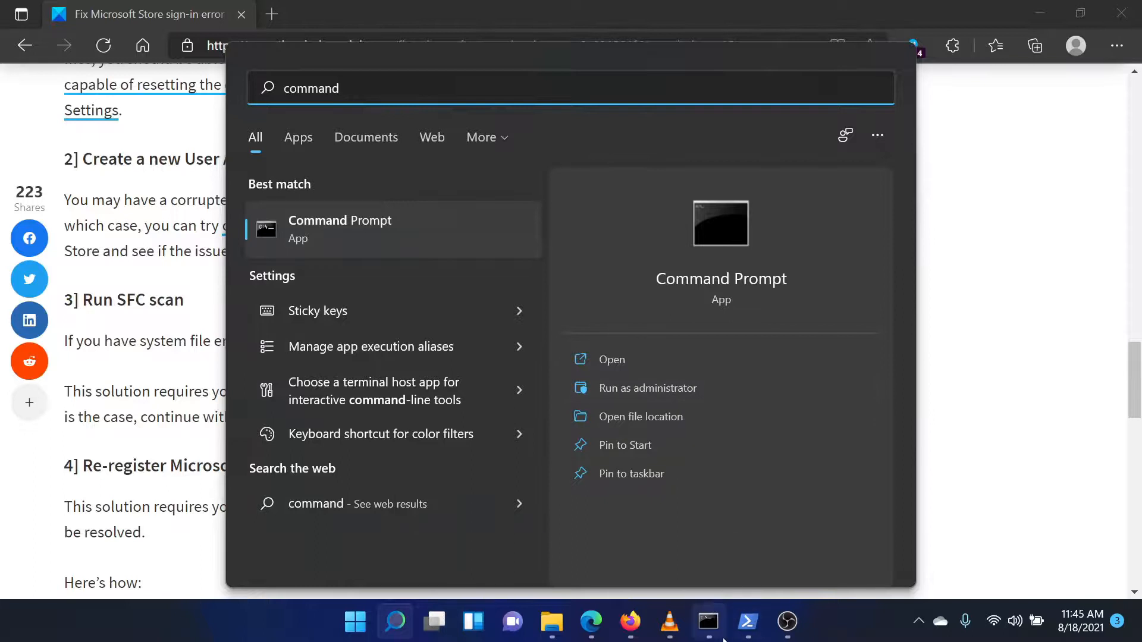
pyautogui.click(647, 388)
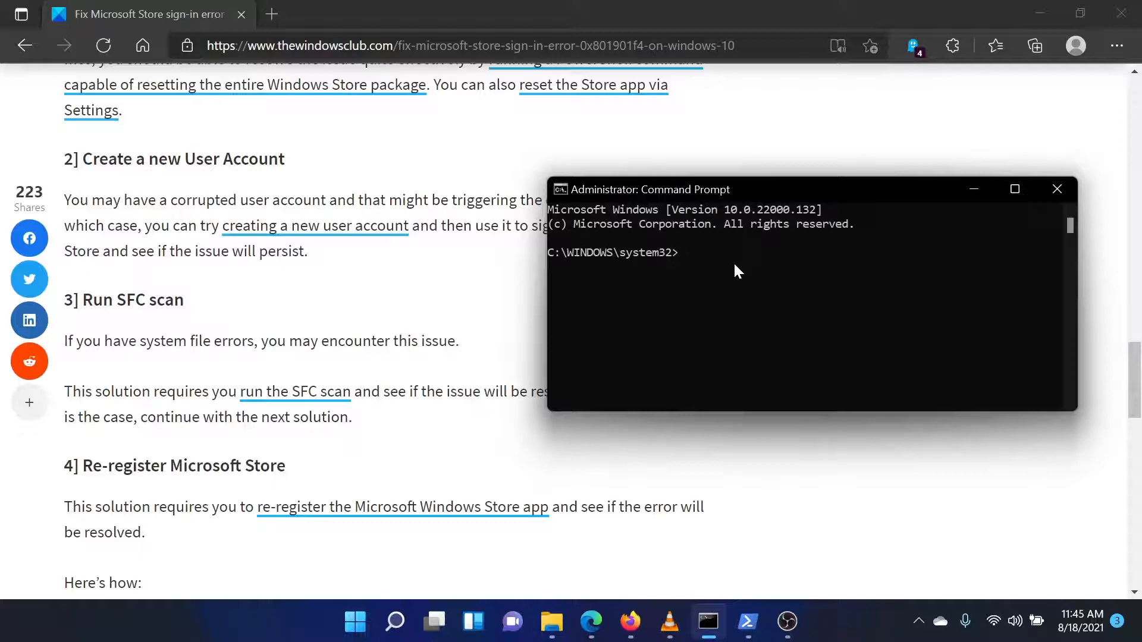
# - Enter sfc /scannow at the elevated prompt to start a System File Checker scan
pyautogui.write('s')
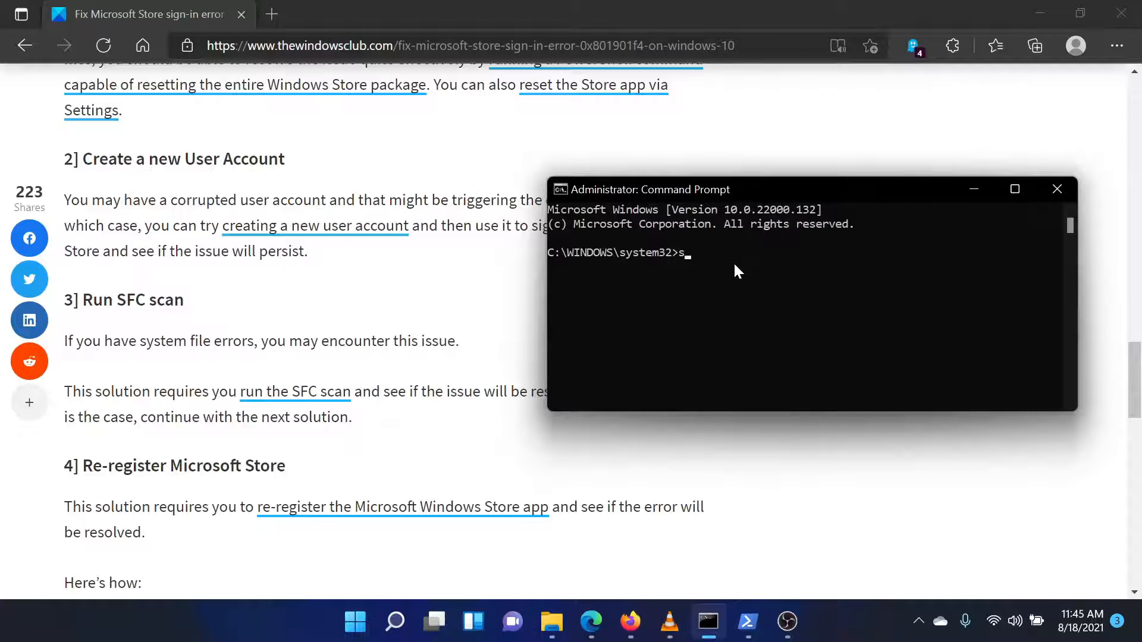
pyautogui.write('fc /')
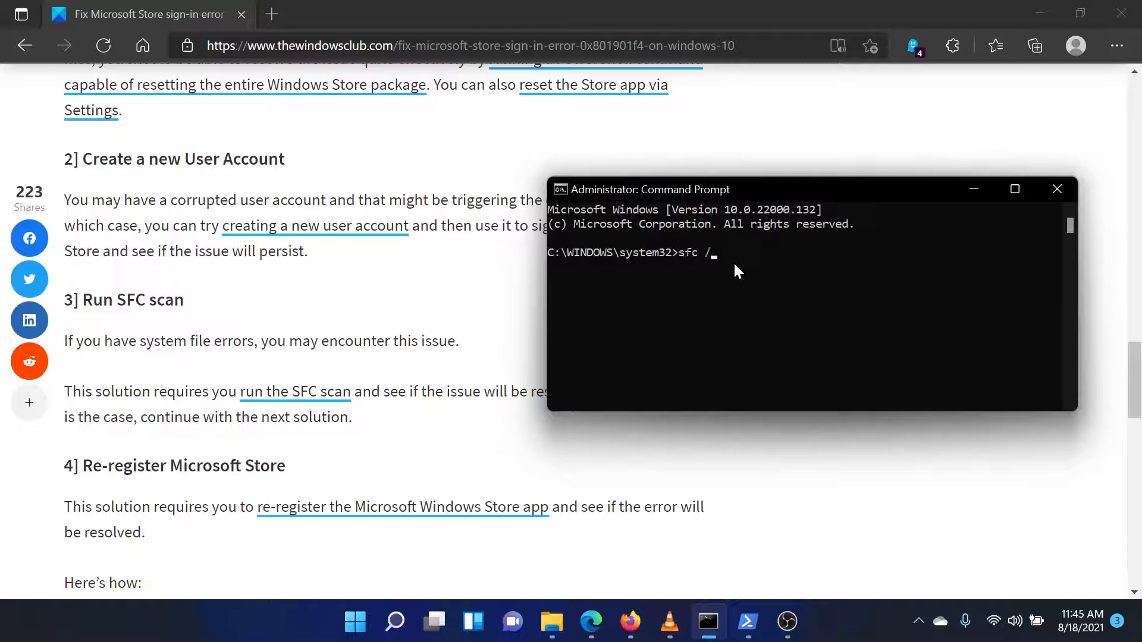
pyautogui.write('scannow')
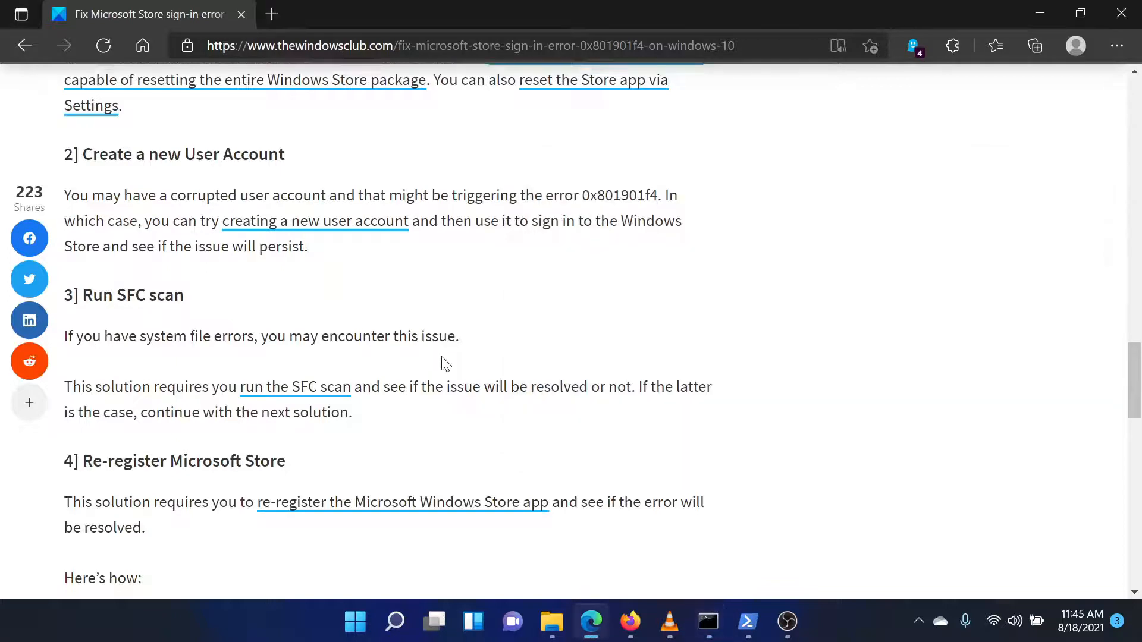
# - Scroll to section 4 and highlight the PowerShell Store re-registration command
pyautogui.scroll(-3)
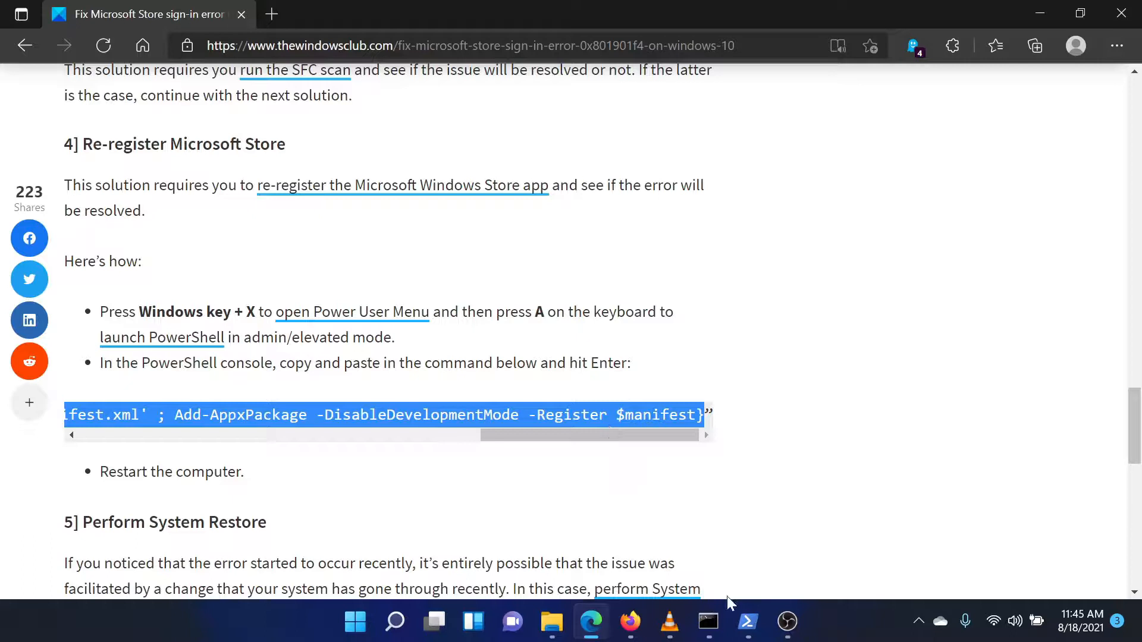
# - Paste the Add-AppxPackage Microsoft Store re-registration command into an elevated PowerShell
pyautogui.click(747, 622)
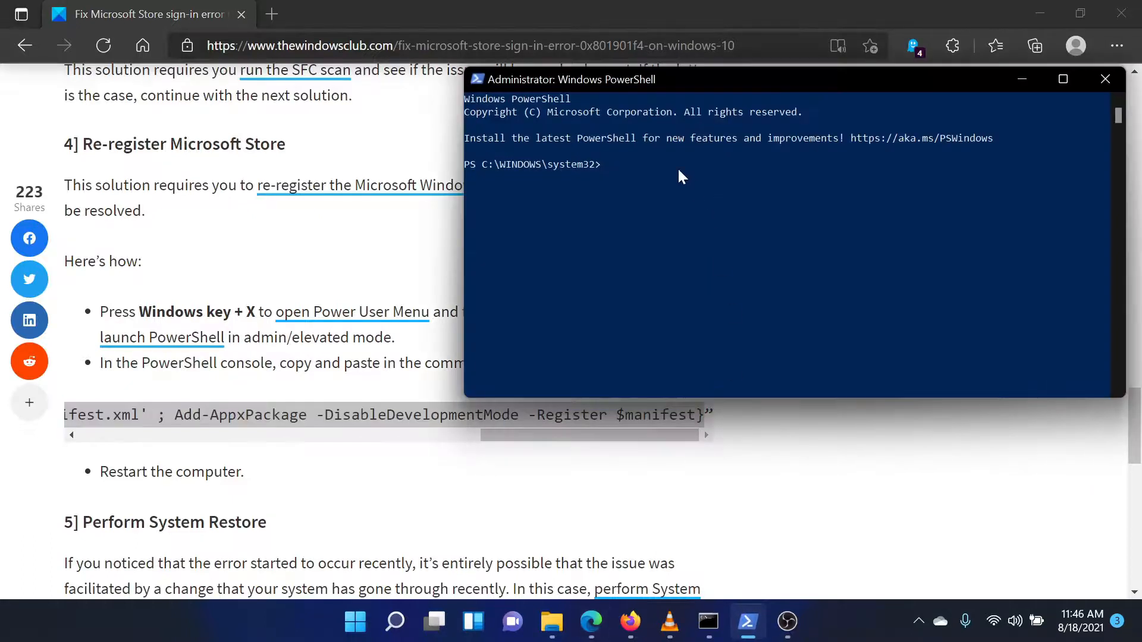
pyautogui.moveTo(649, 178)
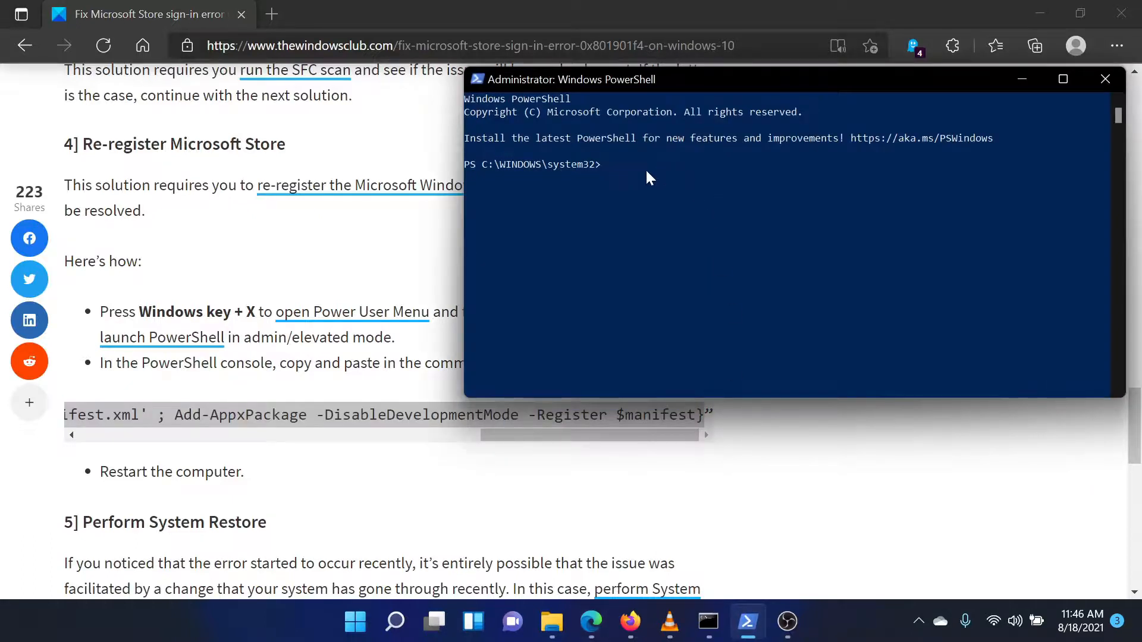
pyautogui.moveTo(170, 435)
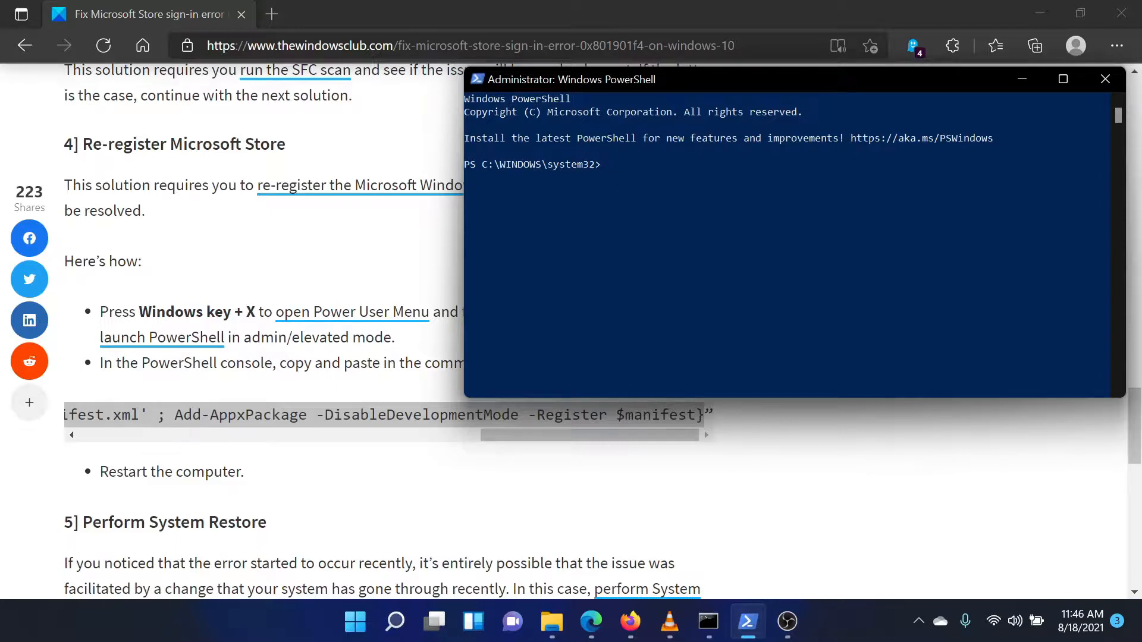
pyautogui.write("PowerShell -ExecutionPolicy Unrestricted -Command & {$manifest = (Get-AppxPackage Microsoft.WindowsStore).InstallLocation + '\\AppxManifest.xml' ; Add-AppxPackage -DisableDevelopmentMode -Register $manifest")
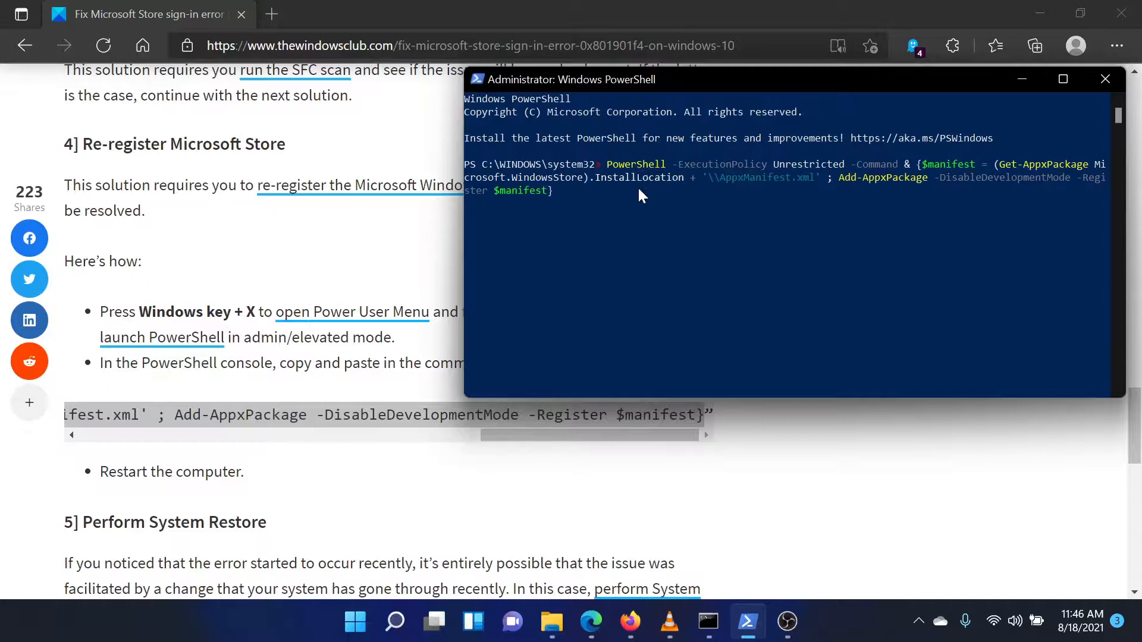